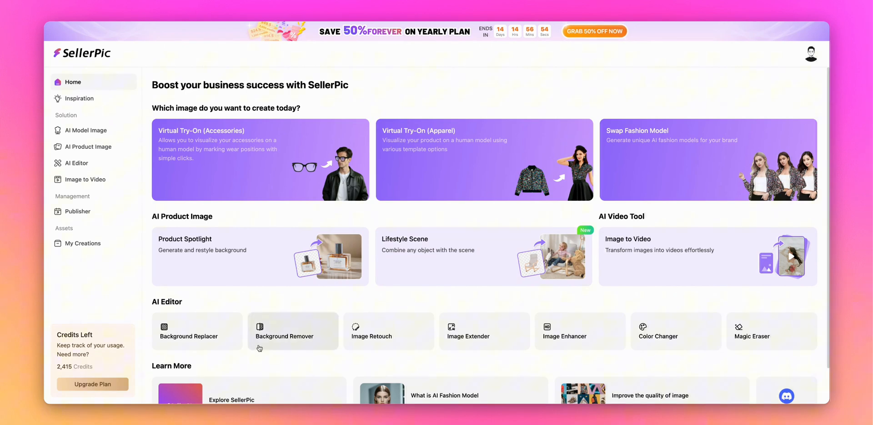
mouse_move(377, 334)
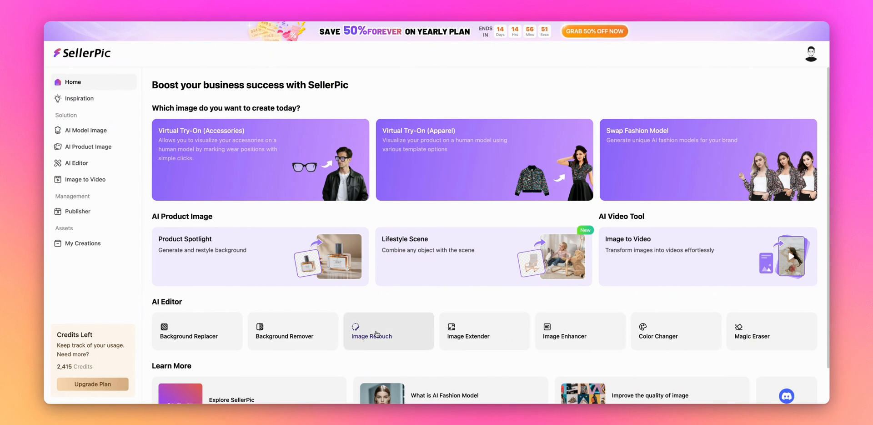
Load the black hoodie photo into the Image Retouch editor
left_click(371, 332)
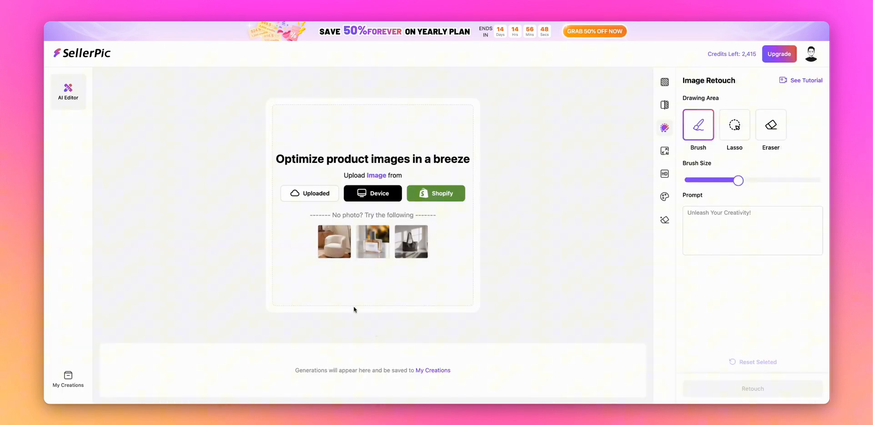
left_click(309, 193)
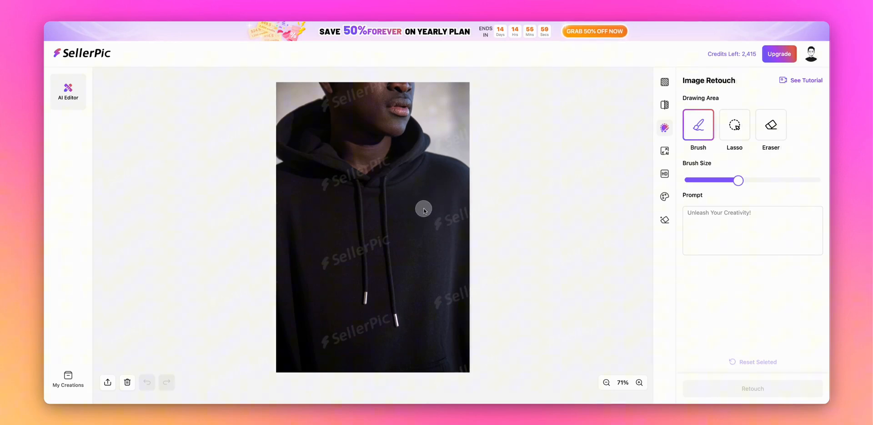
Brush the hoodie chest and generate a detailed gold-and-red Gryffindor lion crest there
left_click_drag(423, 210, 417, 252)
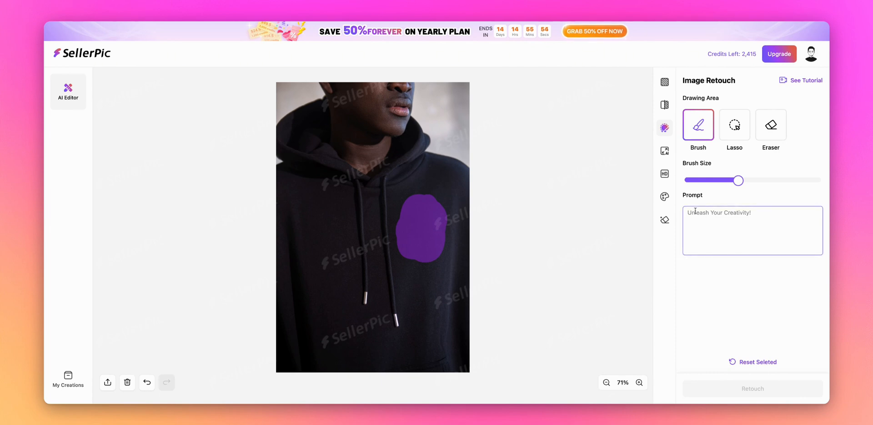
type("add a detailed Gryffindor house crest with gold and red colors, featuring the lion emblem with intricate details and magical glowing effects")
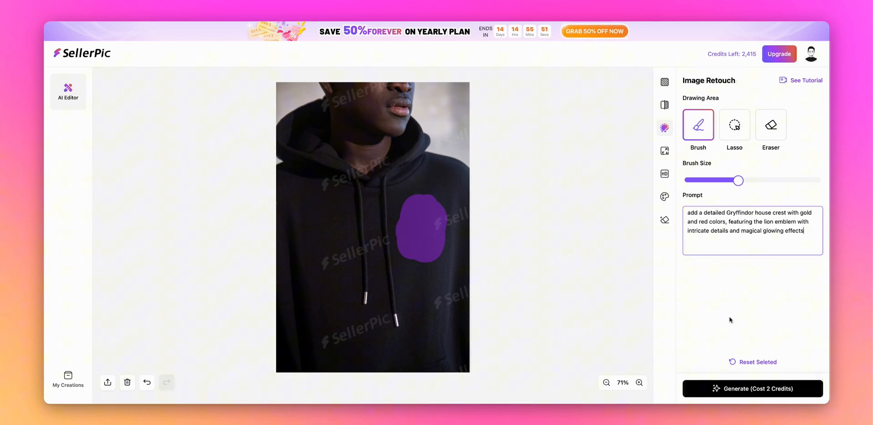
left_click(752, 388)
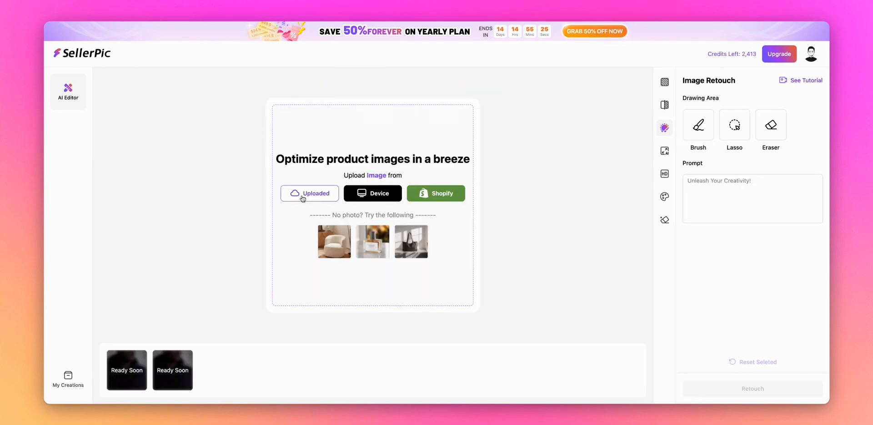
Load the previously uploaded photo of the woman in the blue sweater
left_click(309, 193)
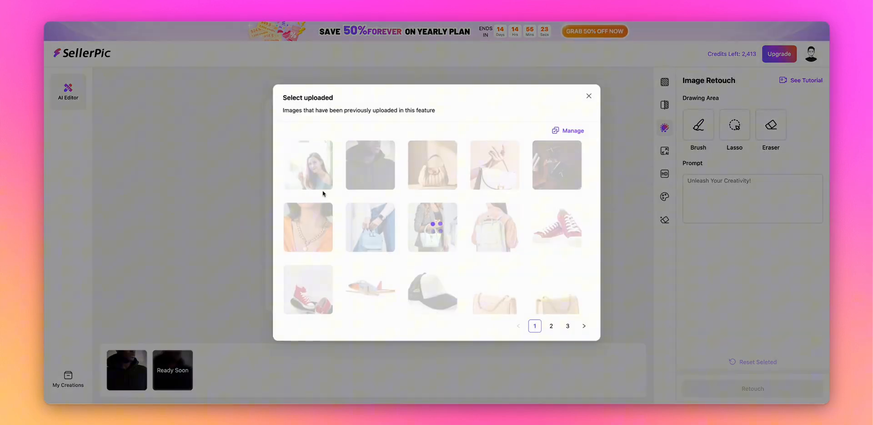
left_click(588, 95)
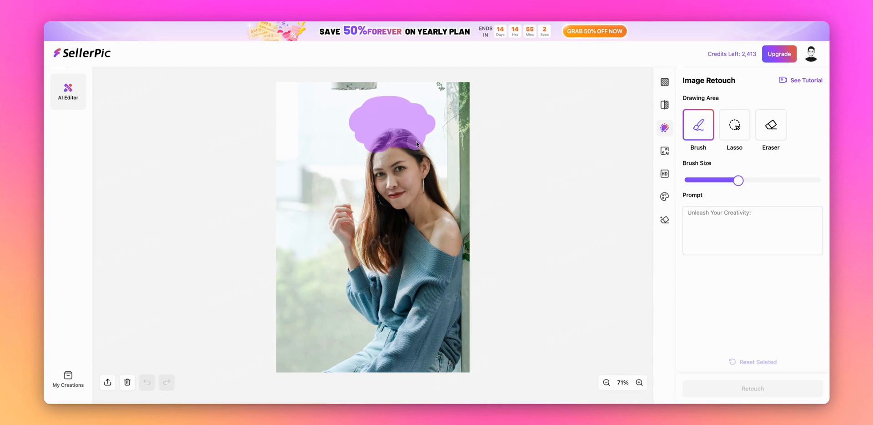
Generate a luxurious golden crown with intricate details and sparkling diamonds on the marked area
left_click(752, 230)
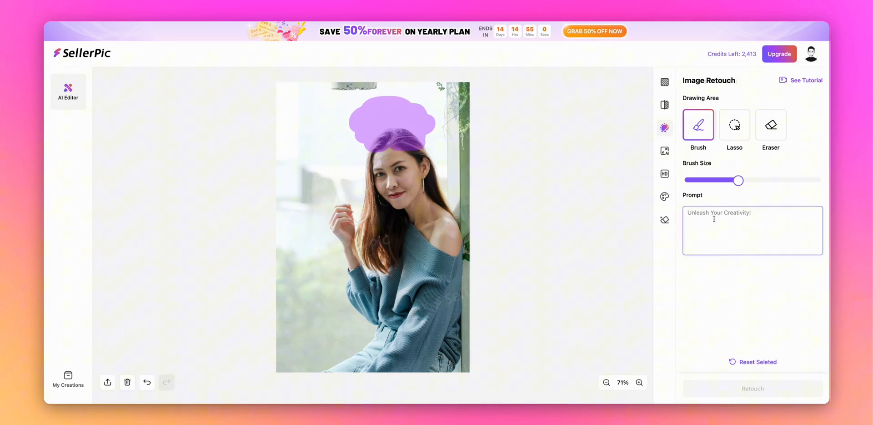
type("add a luxurious golden crown with intricate details, embedded with sparkling diamonds and precious gems, giving off a majestic royal aura.")
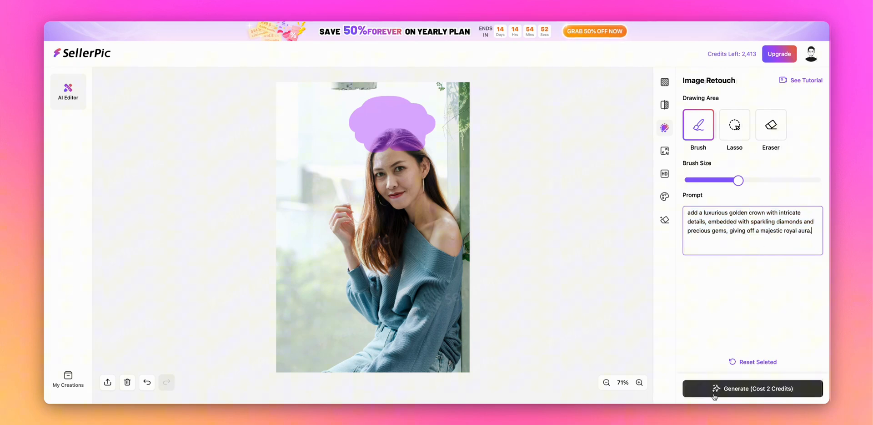
left_click(752, 389)
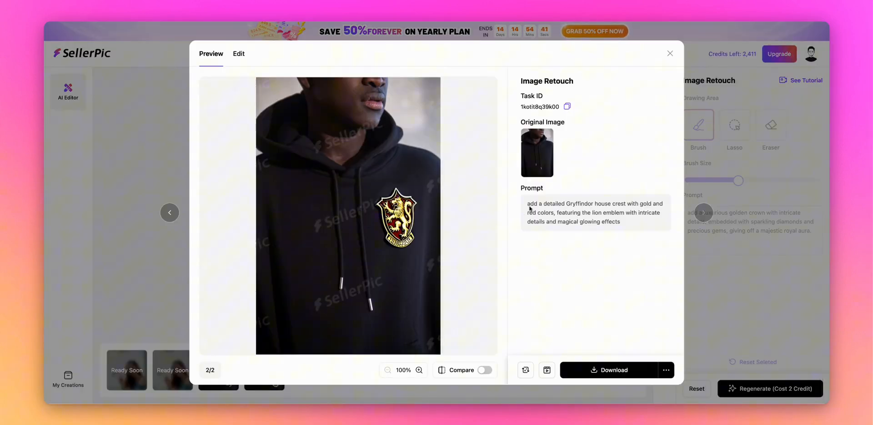
Switch to the second hoodie result with the gold lion emblem and compare it with the original
left_click(482, 369)
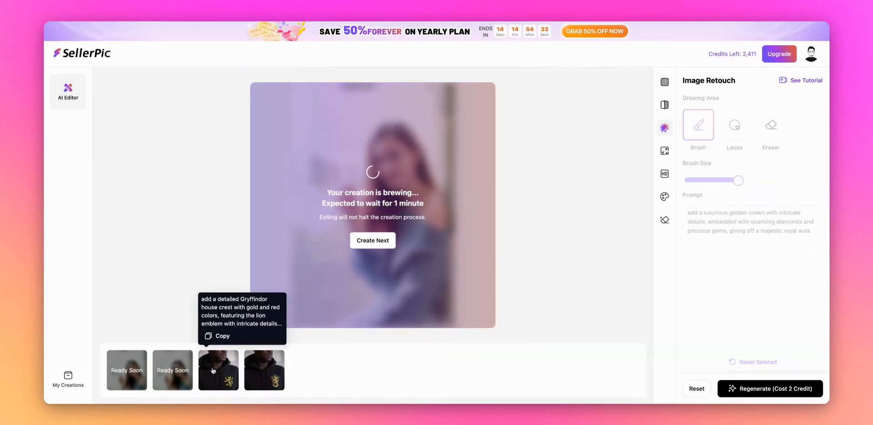
left_click(219, 370)
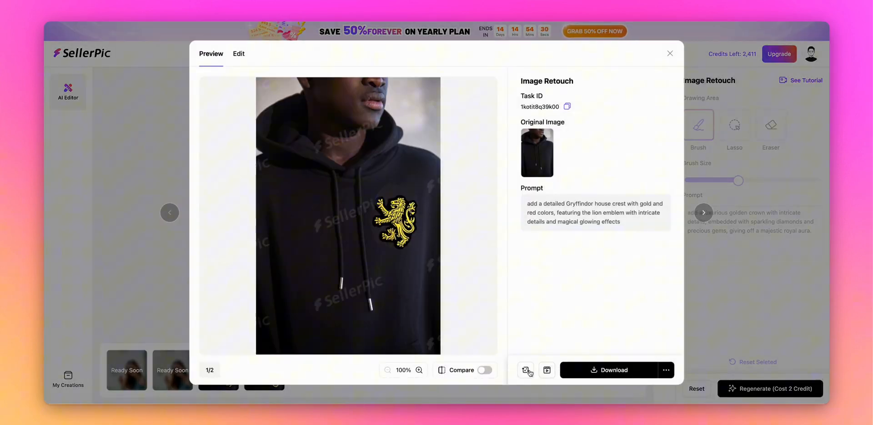
left_click(484, 369)
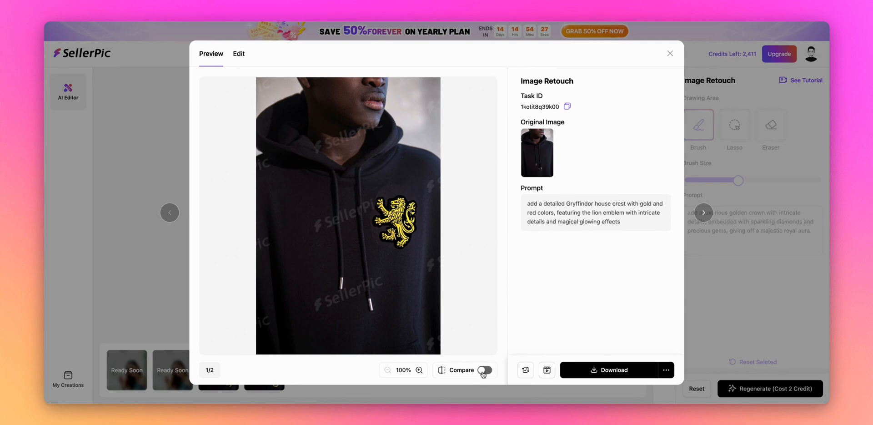
left_click(483, 369)
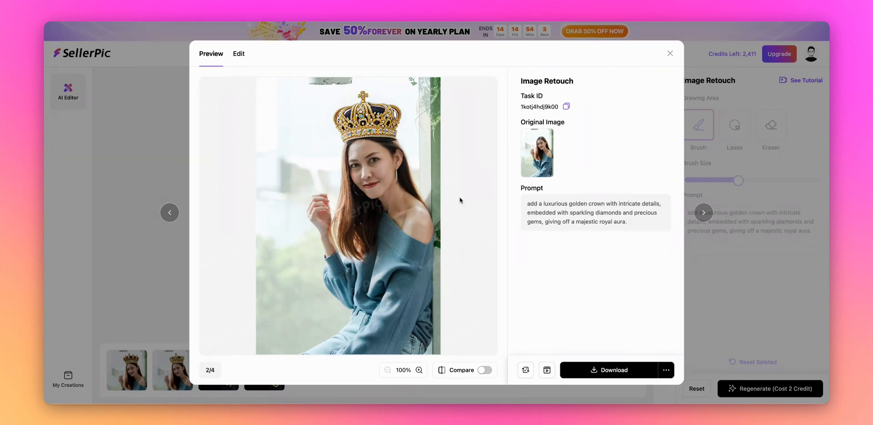
mouse_move(390, 175)
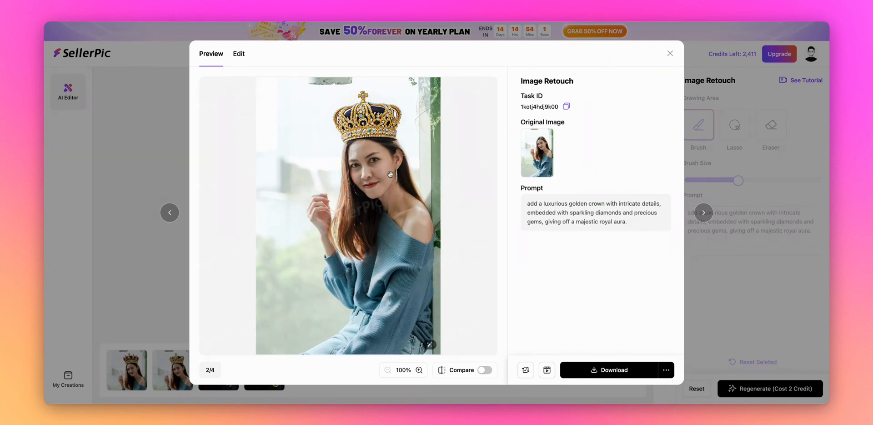
Show the woman's original photo beside the crowned result
left_click(483, 369)
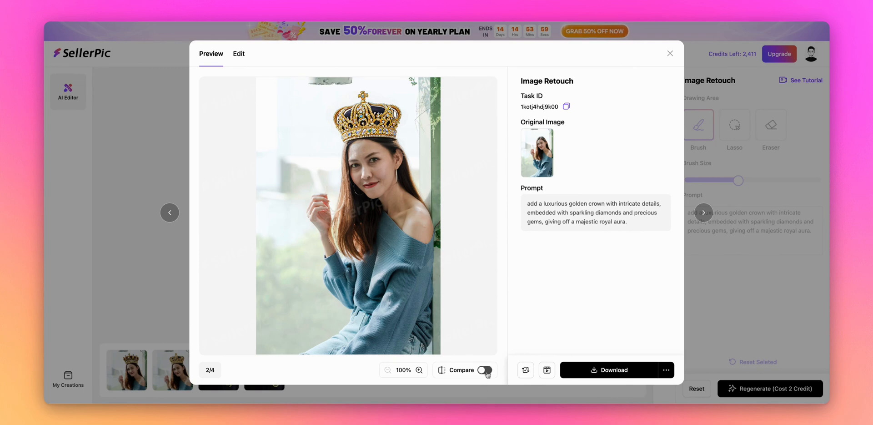
left_click(483, 370)
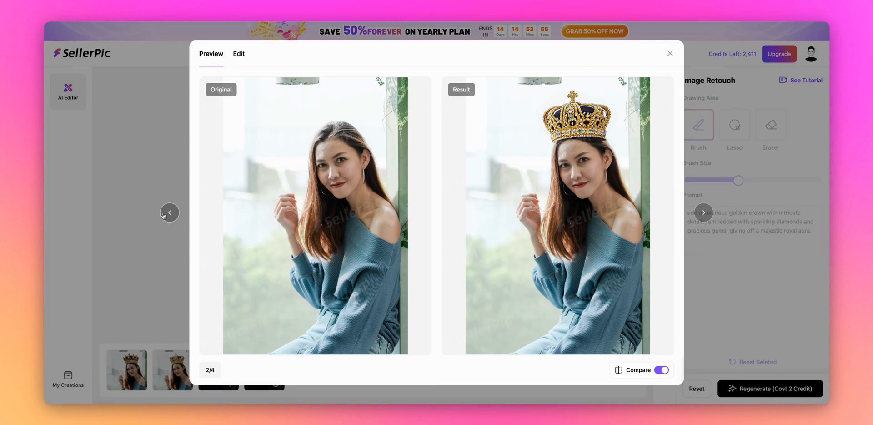
View the other crown variation, then return to the editor with all four results
left_click(170, 212)
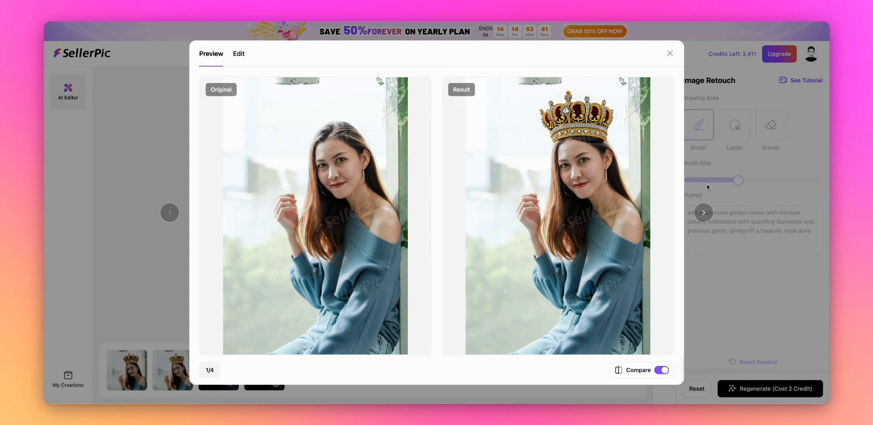
left_click(670, 54)
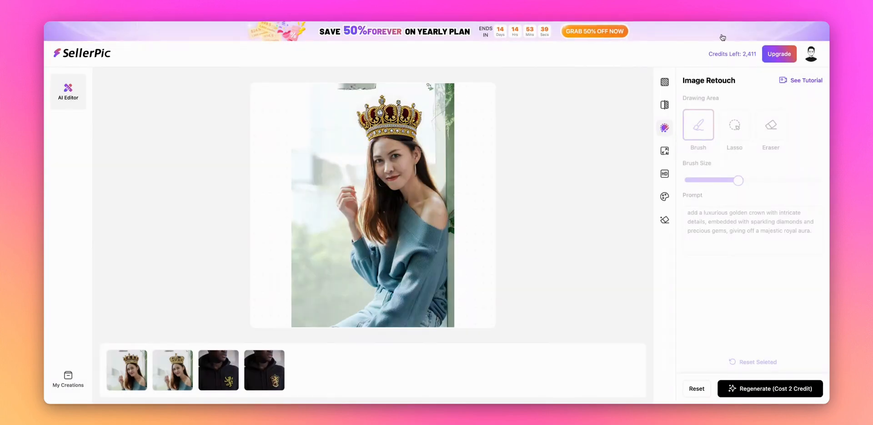